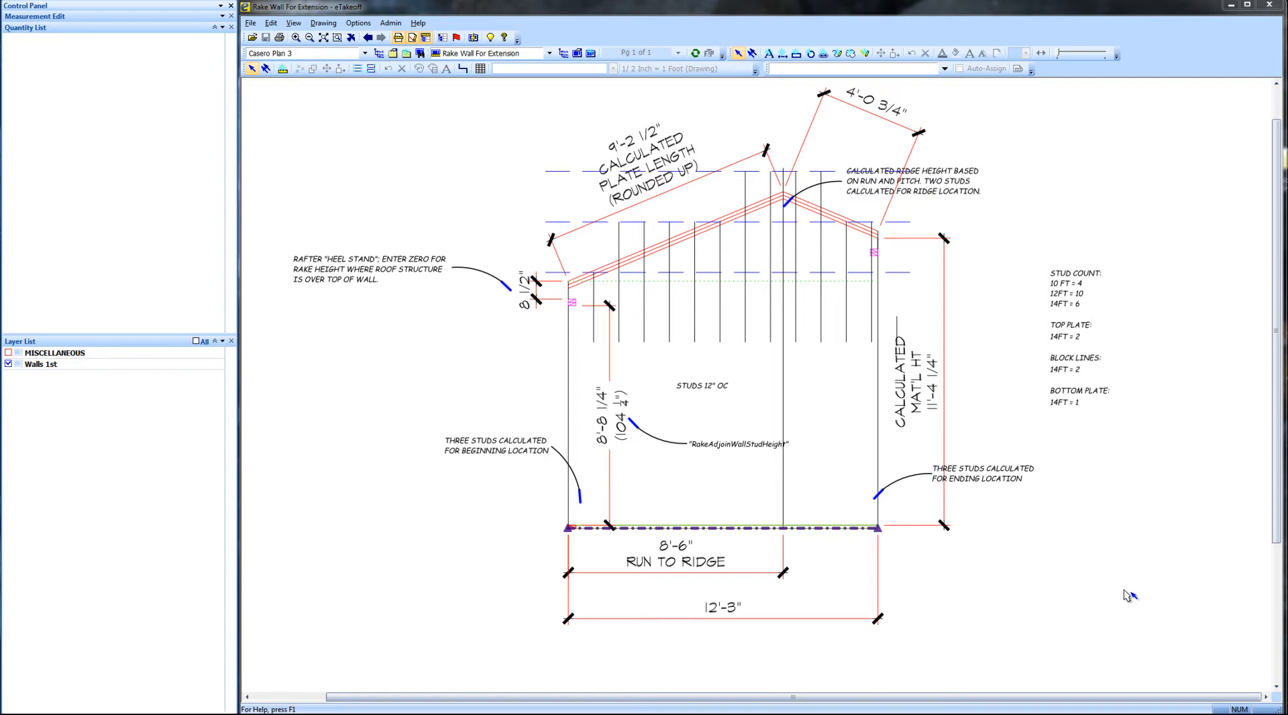
{"action": "mouse_move", "coordinate": [932, 618]}
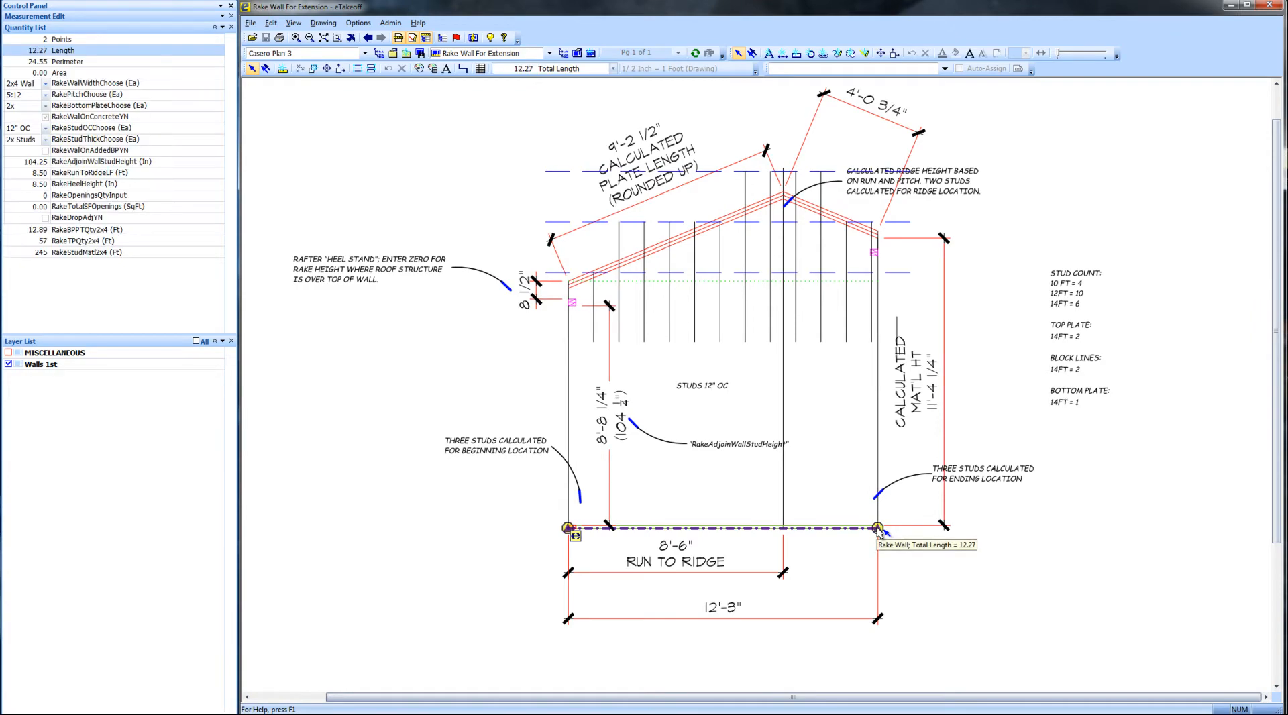
{"action": "mouse_move", "coordinate": [493, 272]}
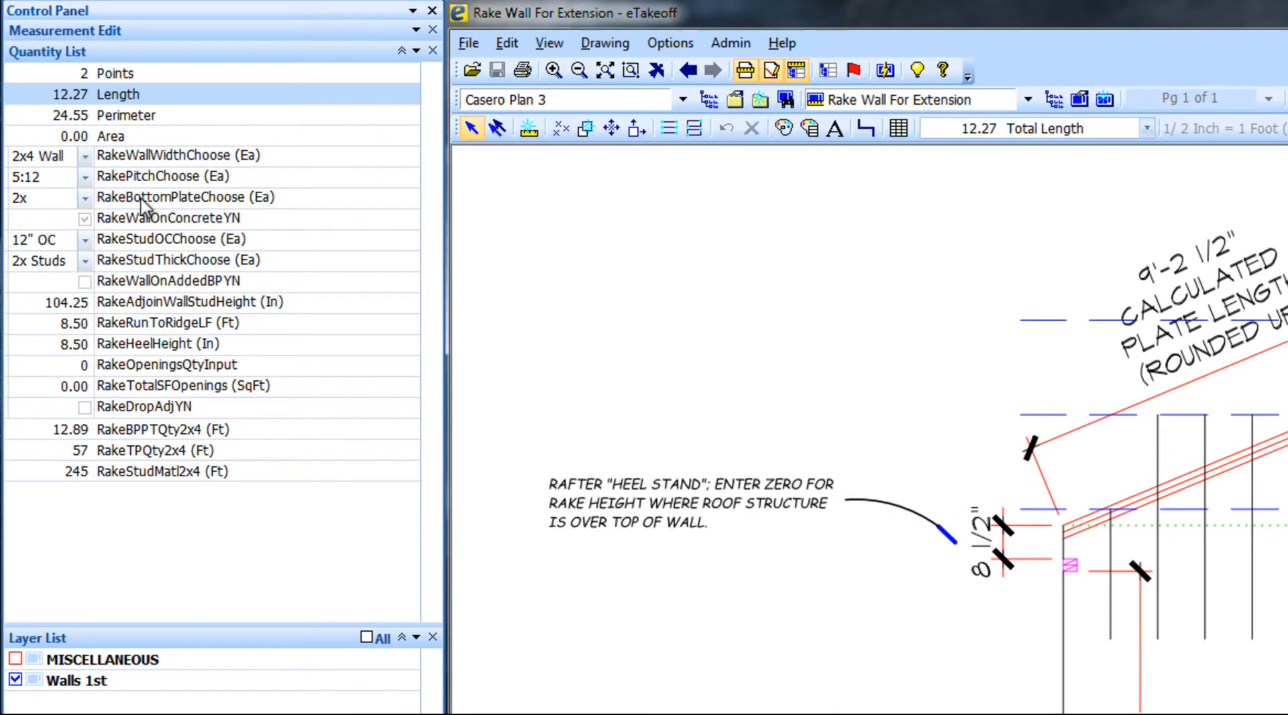
{"action": "mouse_move", "coordinate": [146, 157]}
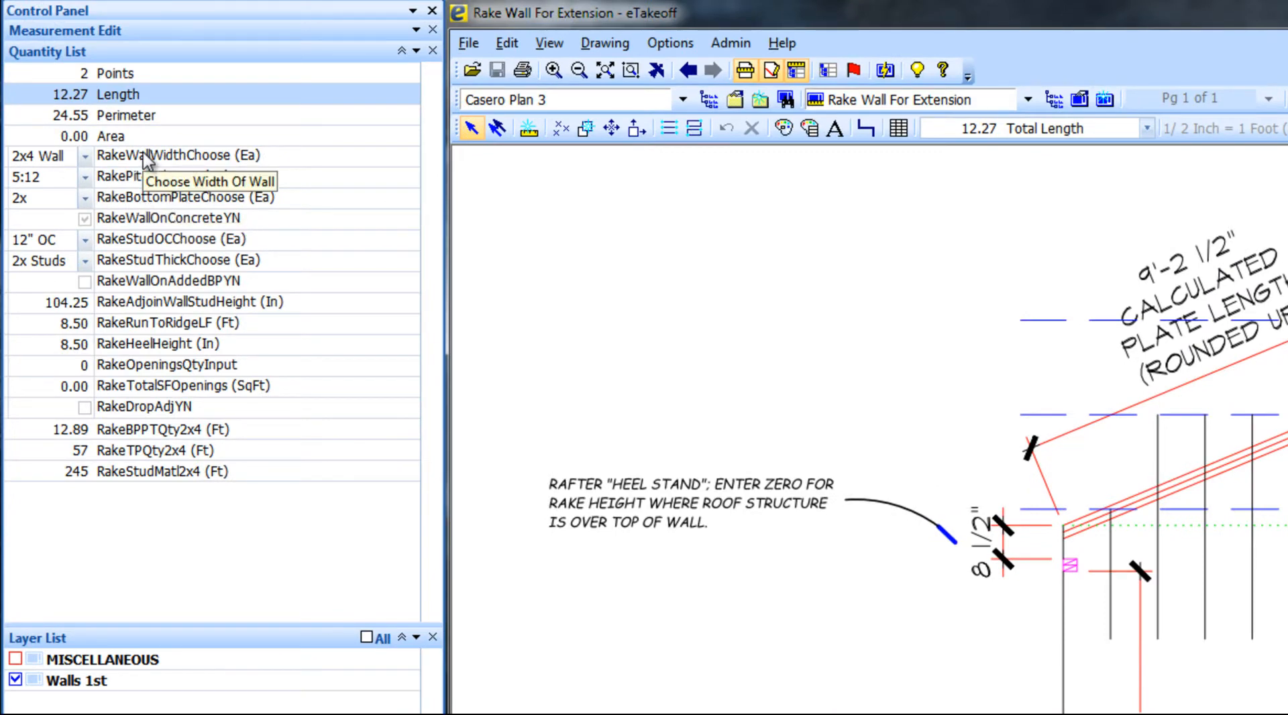
{"action": "mouse_move", "coordinate": [148, 177]}
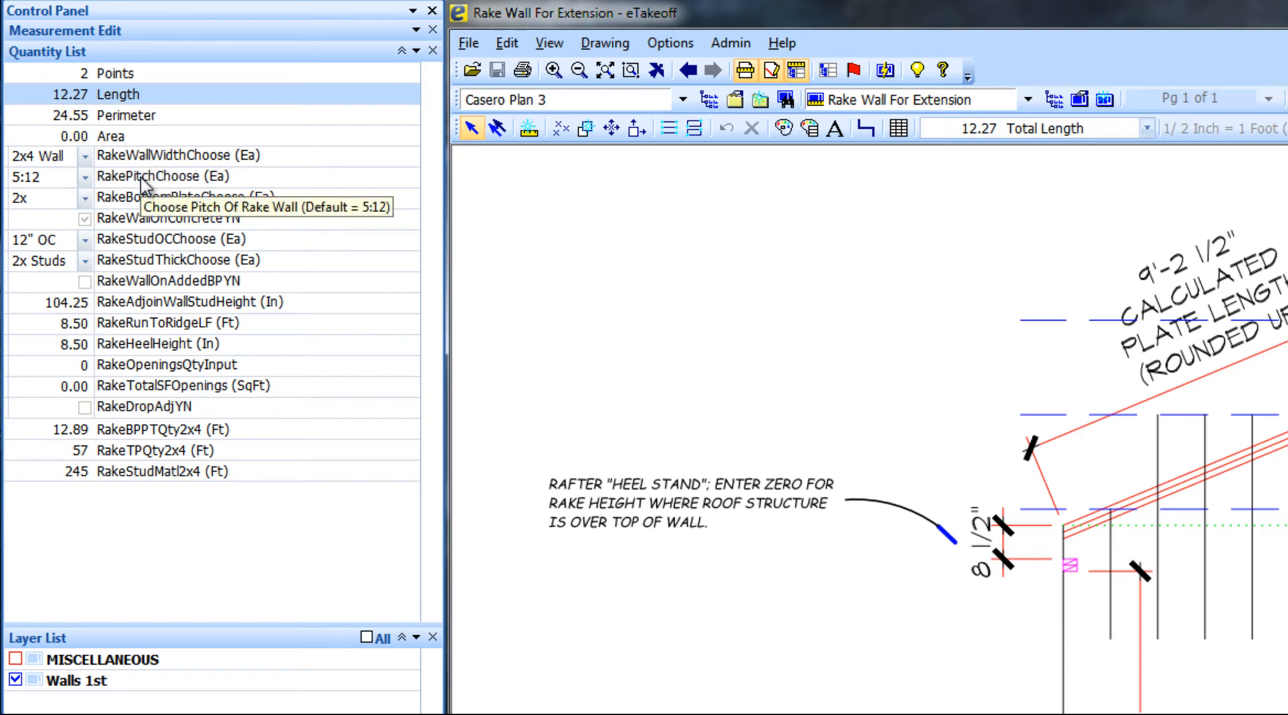
{"action": "mouse_move", "coordinate": [148, 201]}
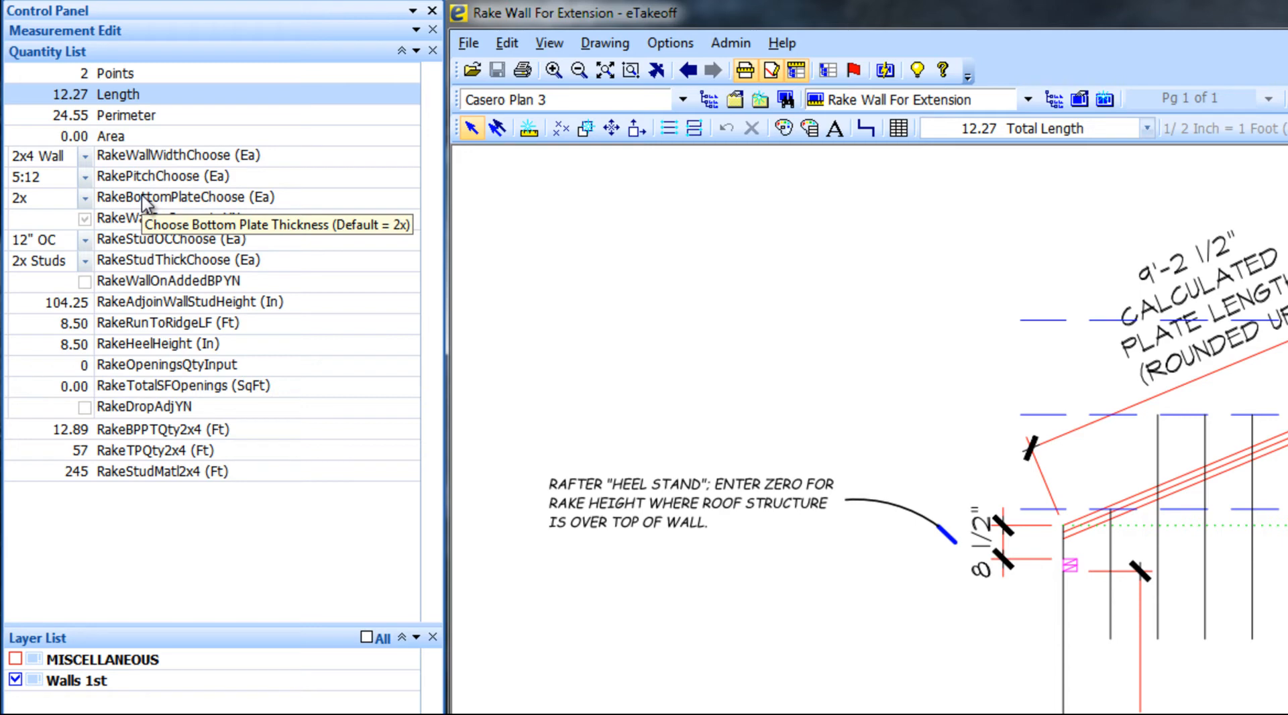
{"action": "mouse_move", "coordinate": [147, 243]}
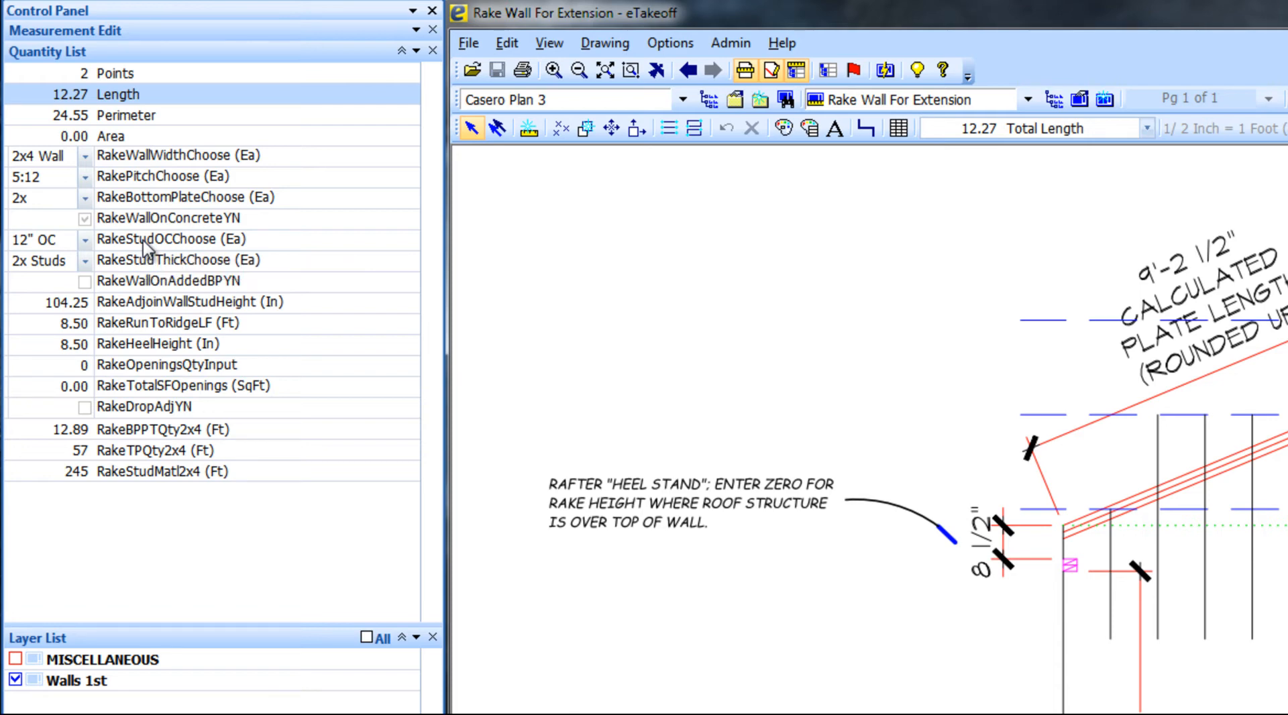
{"action": "mouse_move", "coordinate": [153, 271]}
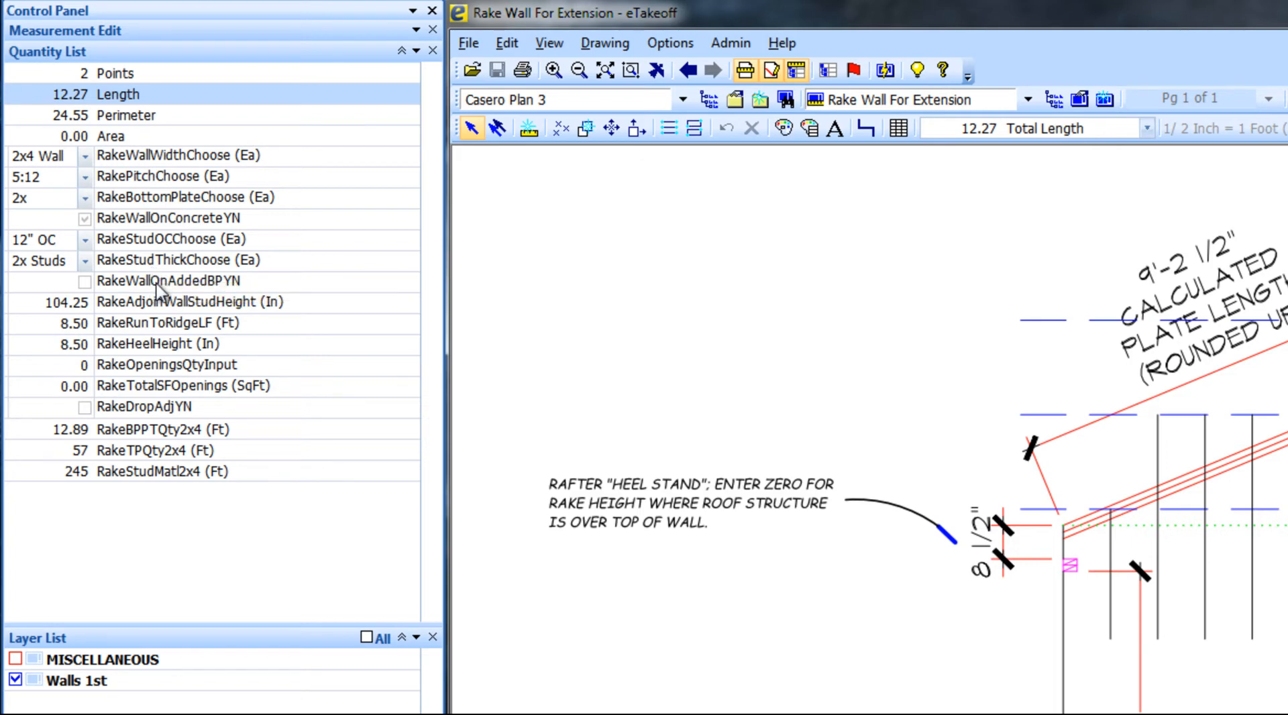
{"action": "mouse_move", "coordinate": [164, 281]}
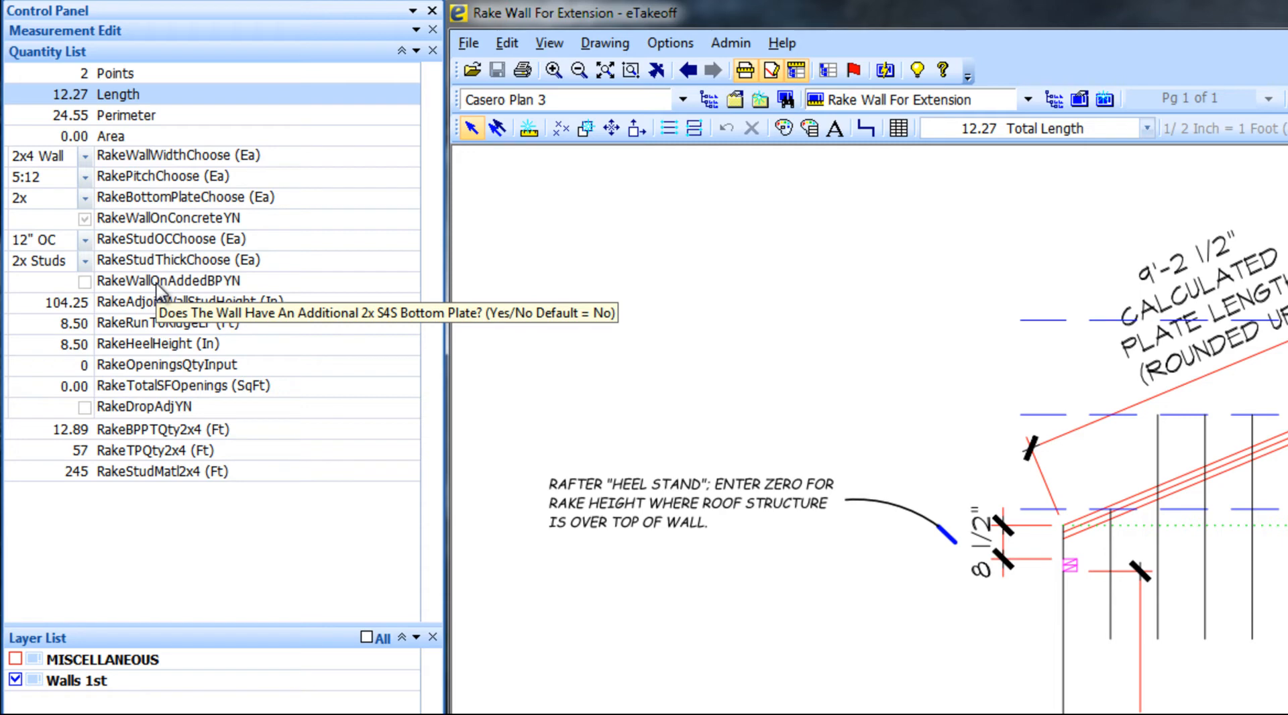
{"action": "mouse_move", "coordinate": [165, 301]}
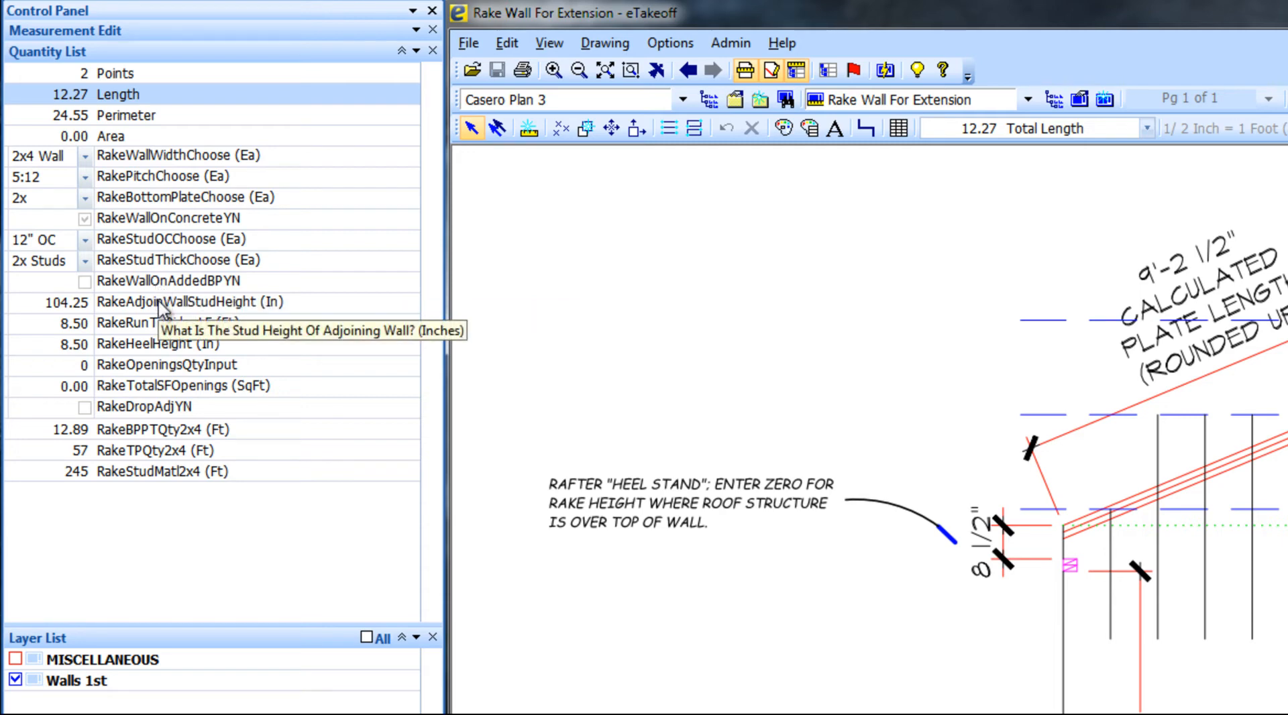
{"action": "mouse_move", "coordinate": [156, 322]}
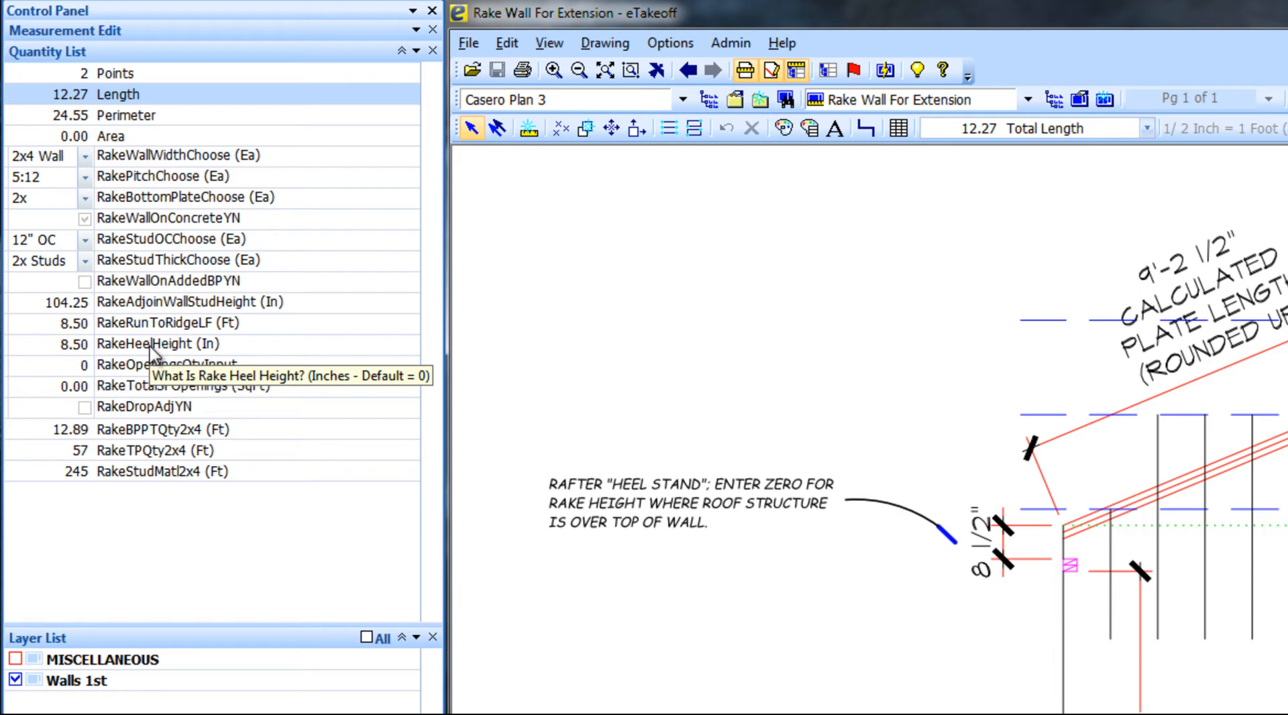
{"action": "mouse_move", "coordinate": [152, 354]}
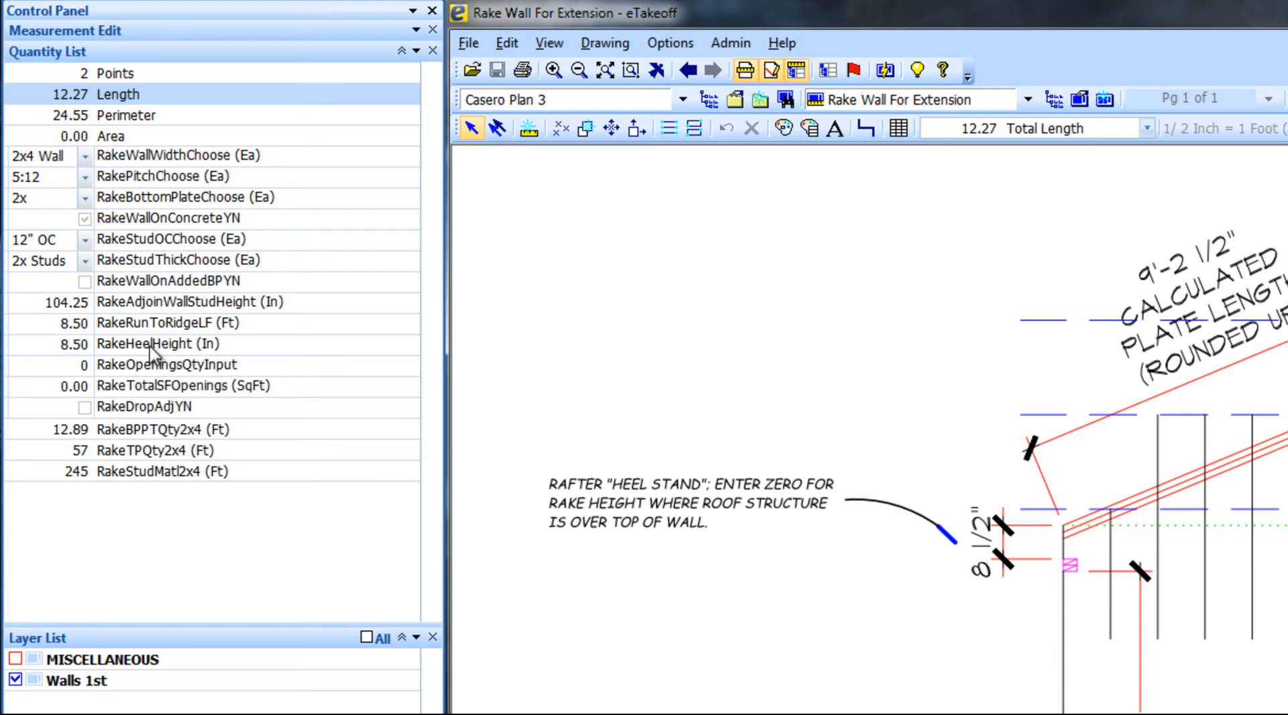
{"action": "mouse_move", "coordinate": [435, 408]}
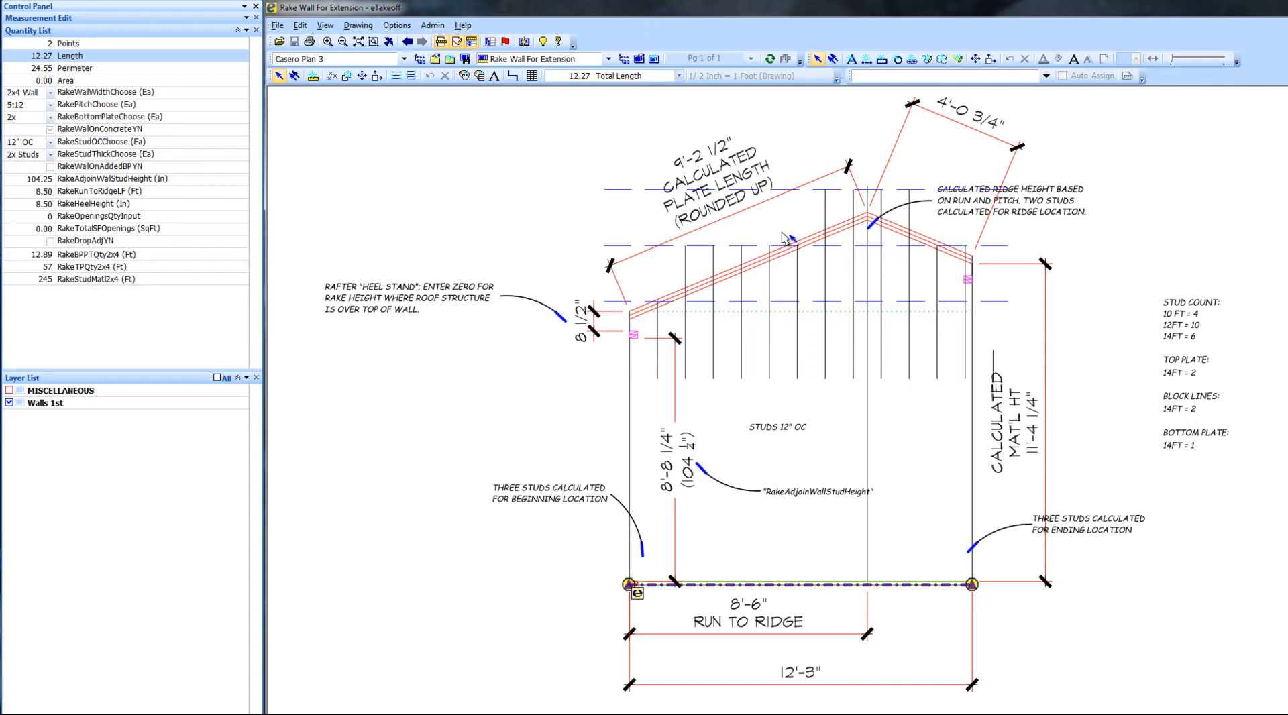
{"action": "mouse_move", "coordinate": [122, 294]}
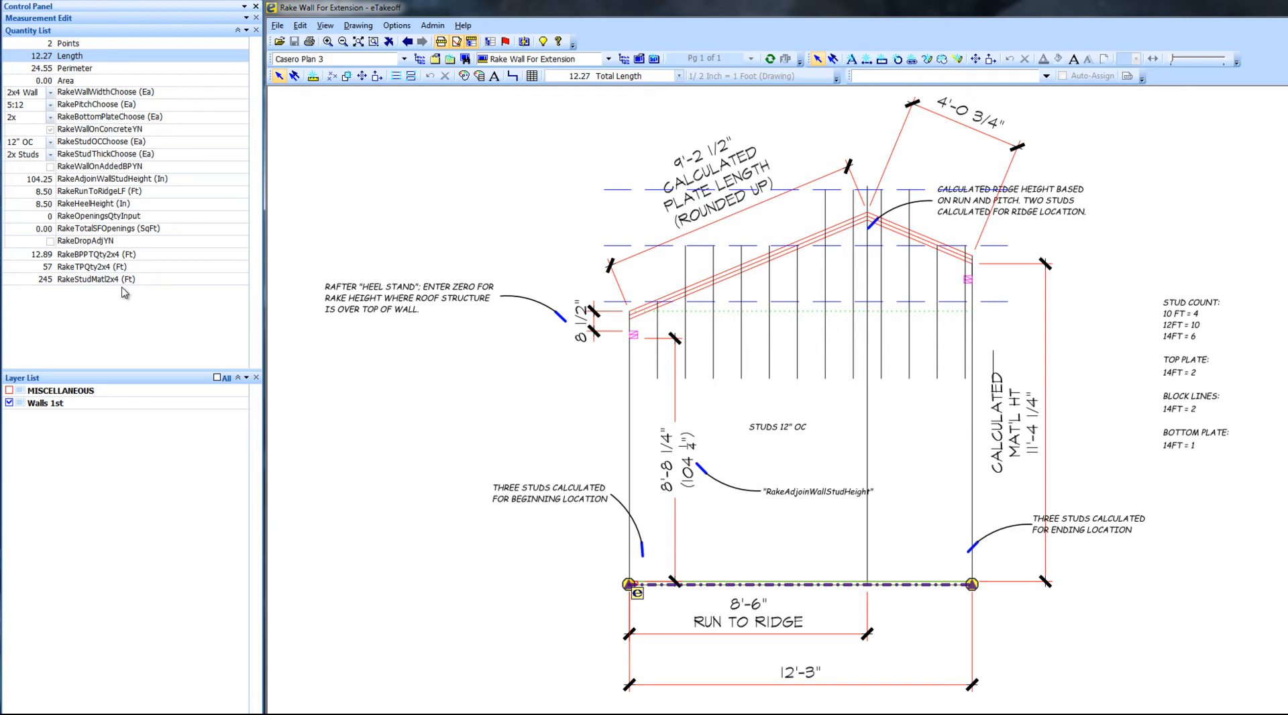
{"action": "mouse_move", "coordinate": [94, 267]}
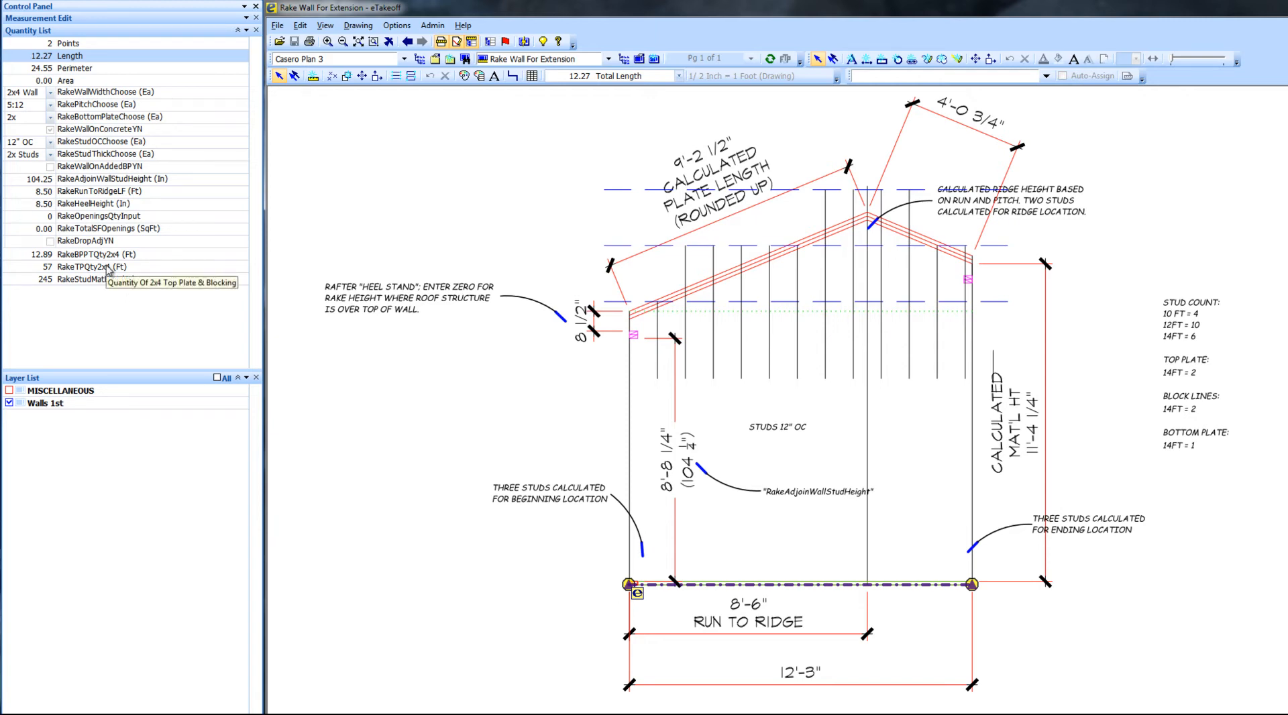
{"action": "mouse_move", "coordinate": [107, 279]}
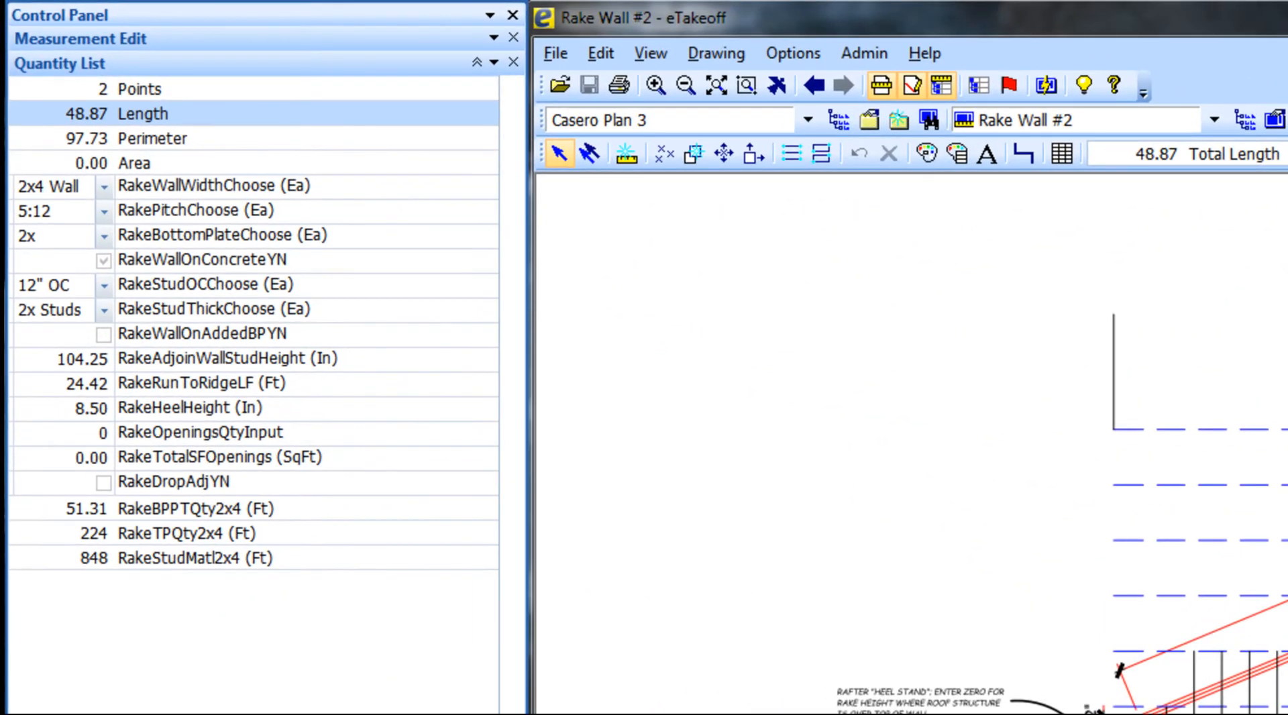
{"action": "mouse_move", "coordinate": [228, 598]}
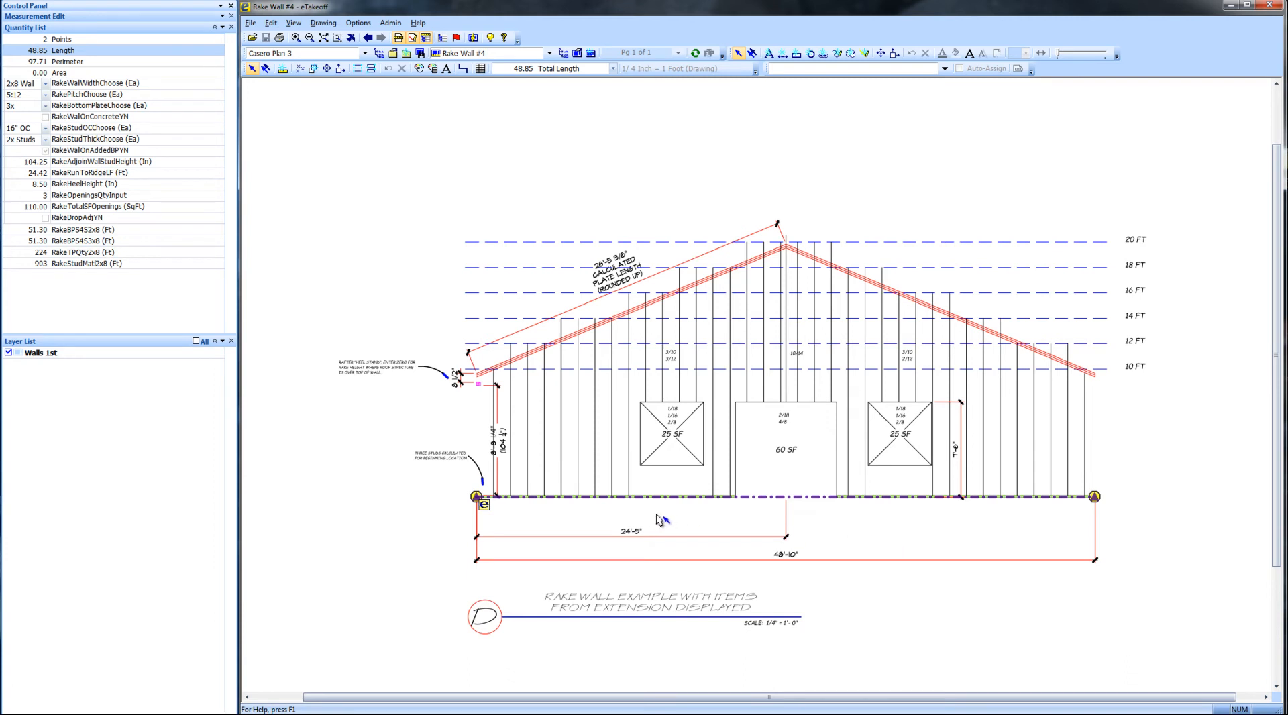
{"action": "mouse_move", "coordinate": [669, 536]}
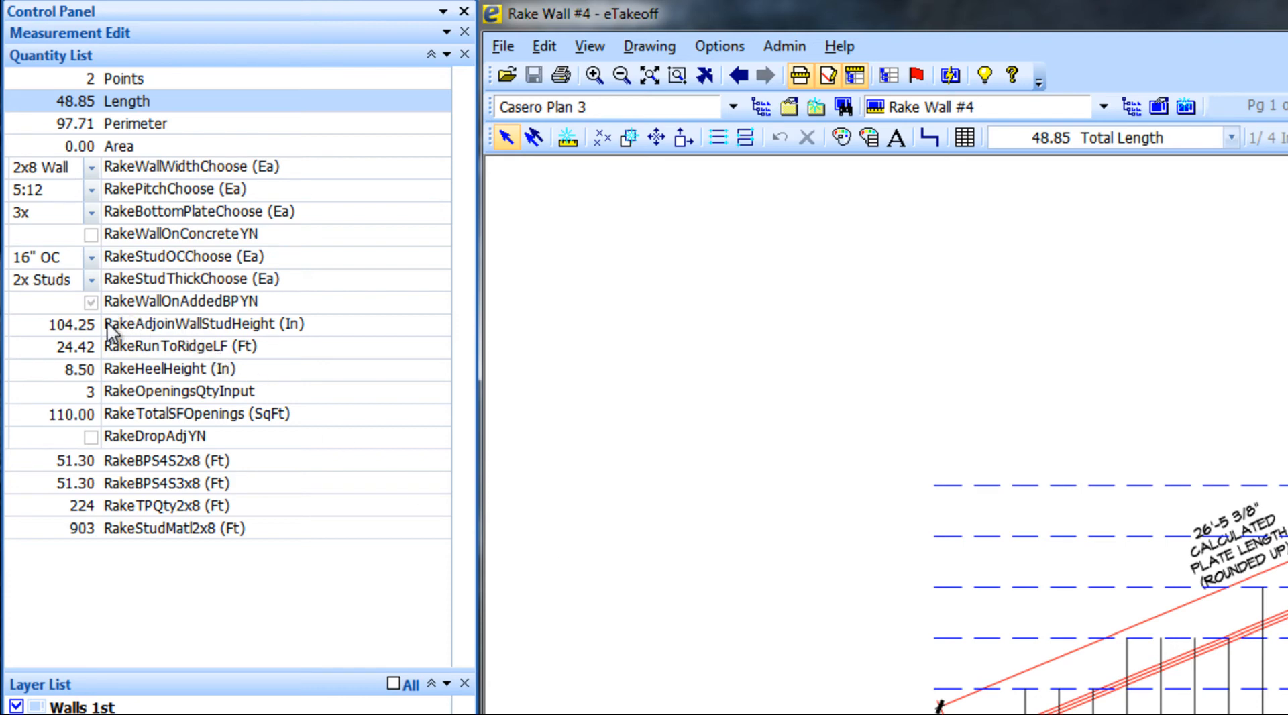
{"action": "mouse_move", "coordinate": [111, 327]}
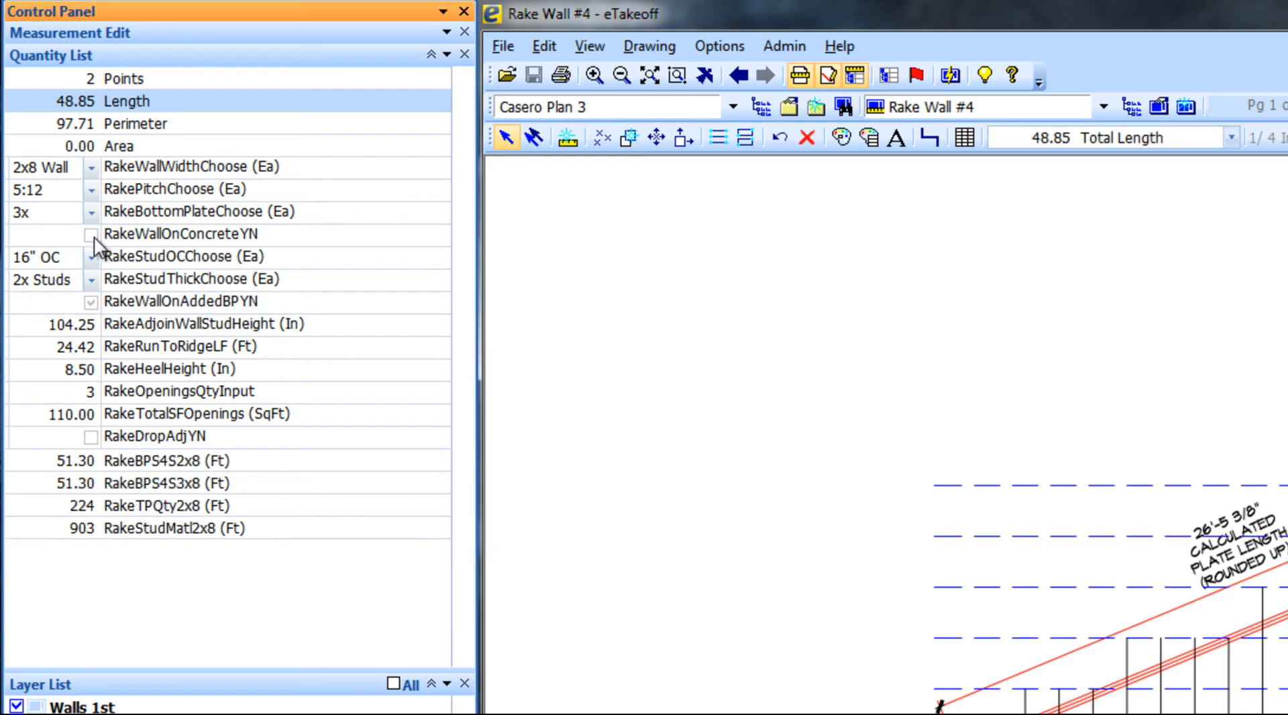
{"action": "left_click", "coordinate": [92, 234]}
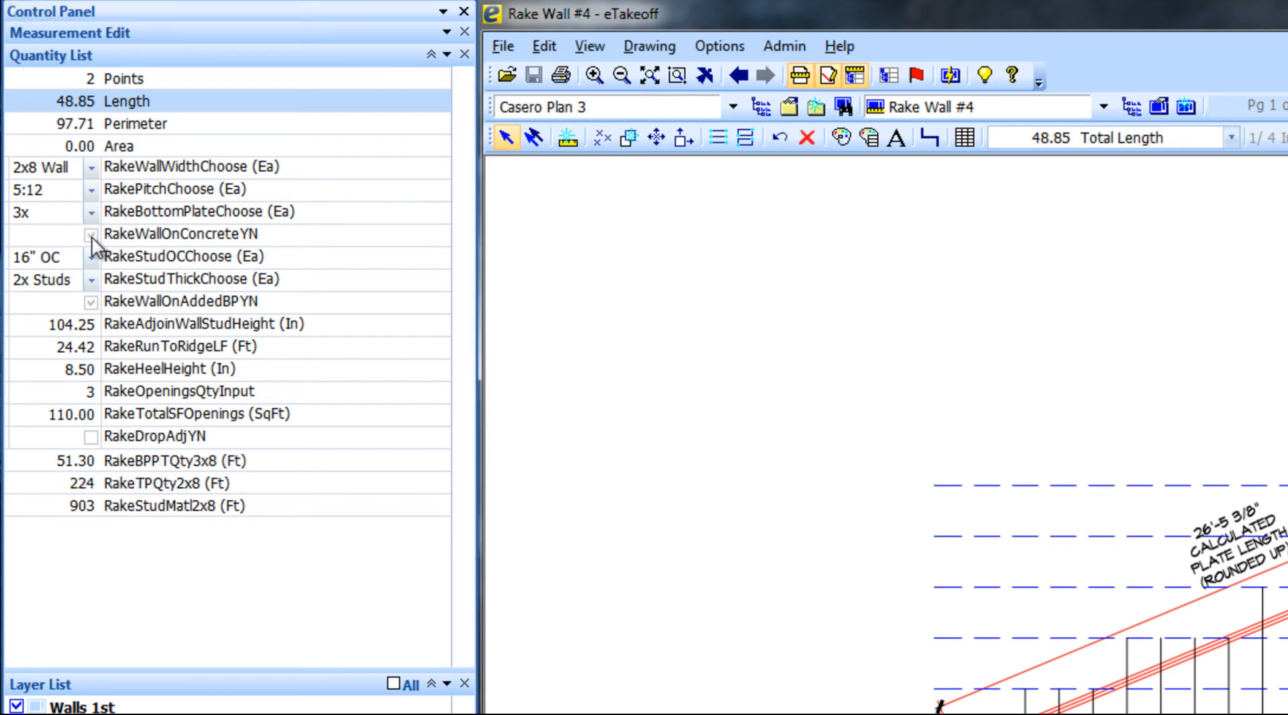
{"action": "left_click", "coordinate": [91, 234]}
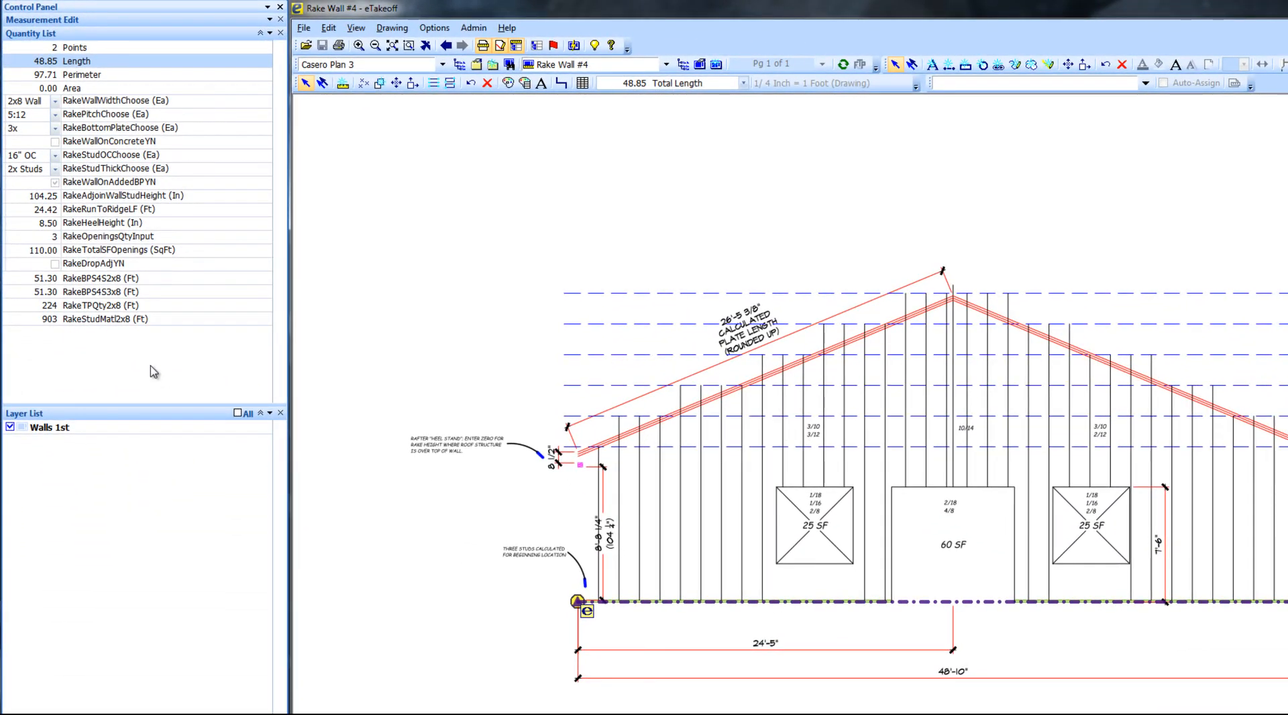
{"action": "mouse_move", "coordinate": [242, 455]}
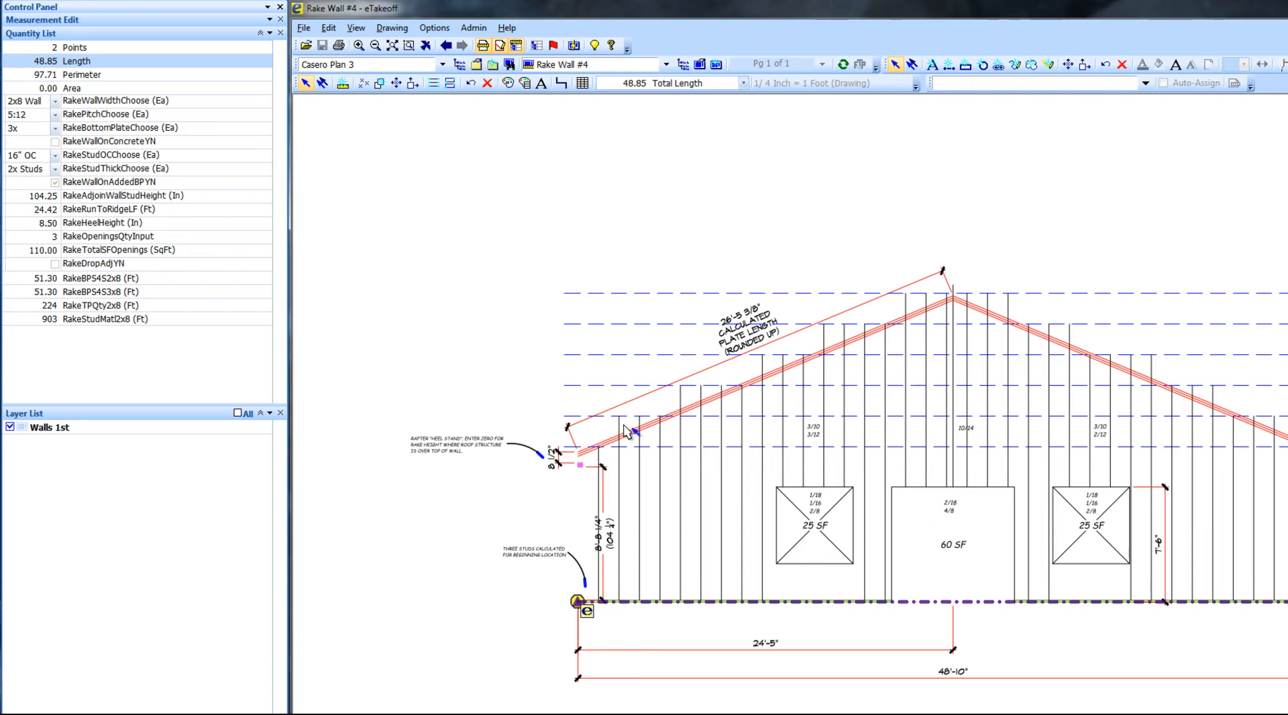
{"action": "mouse_move", "coordinate": [129, 338]}
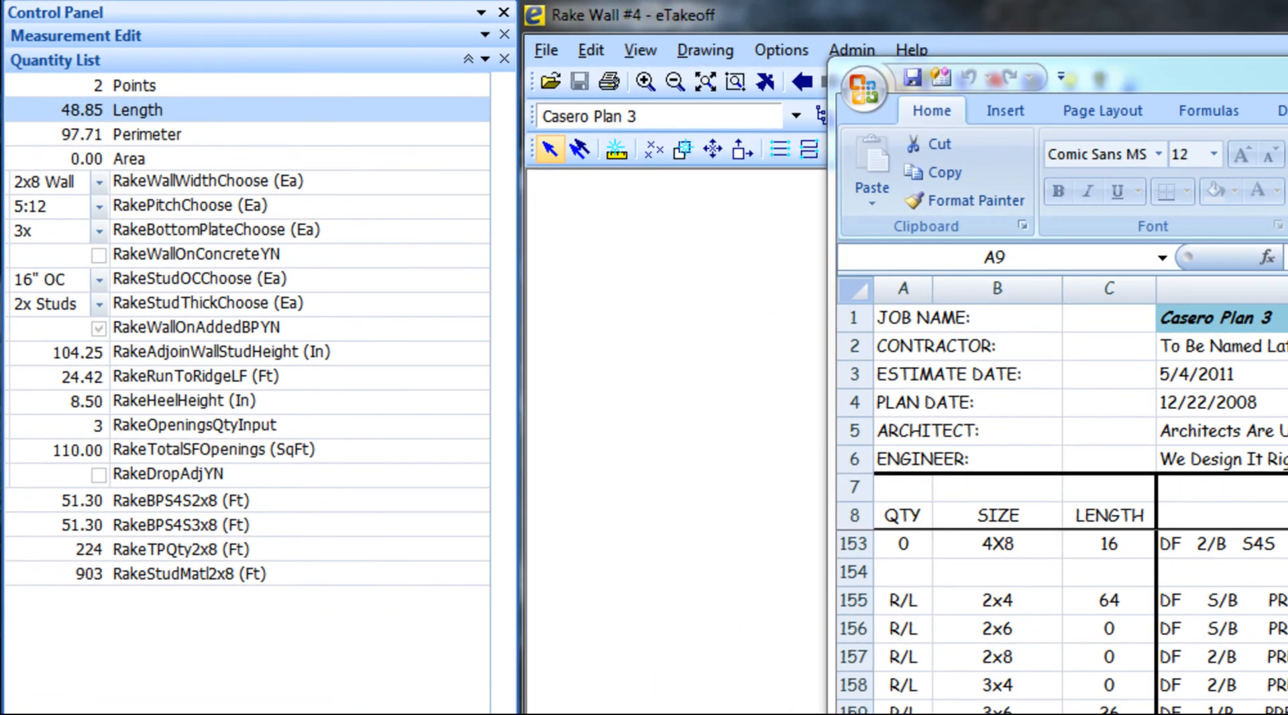
{"action": "mouse_move", "coordinate": [283, 283]}
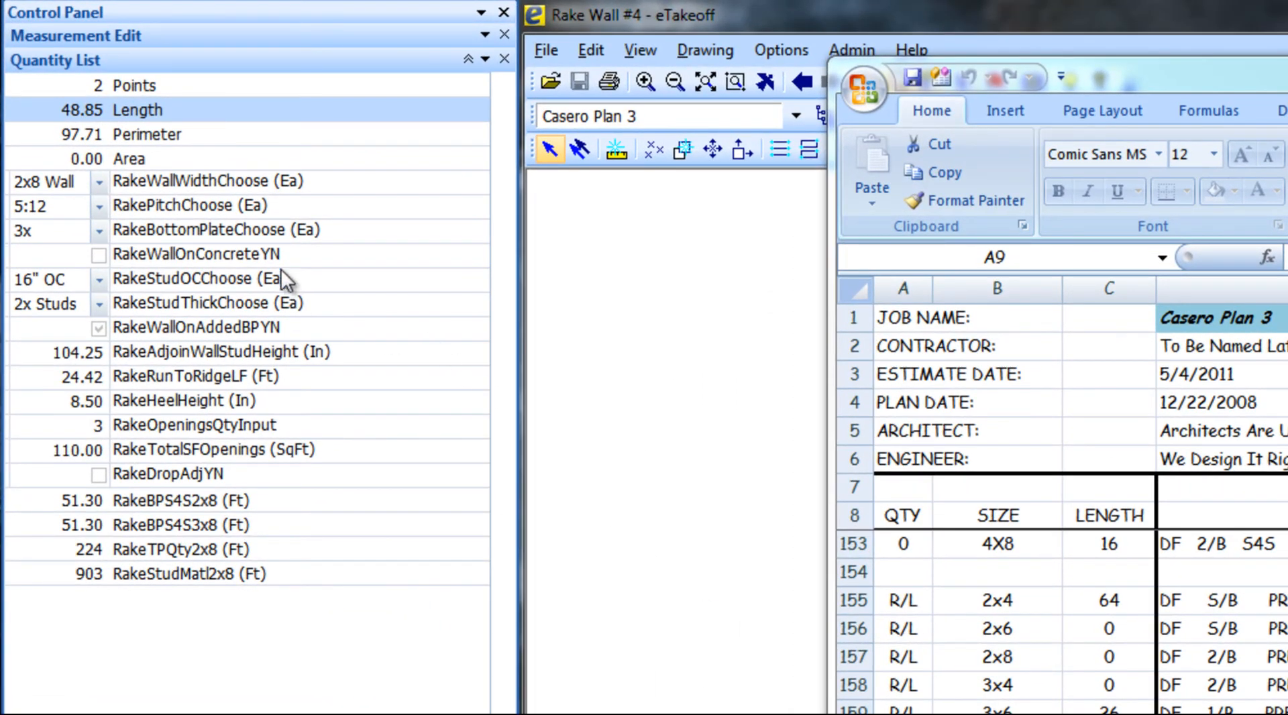
- Bring the lumber list workbook forward showing the Rake Wall plate, top plate and stud rows
{"action": "left_click", "coordinate": [96, 181]}
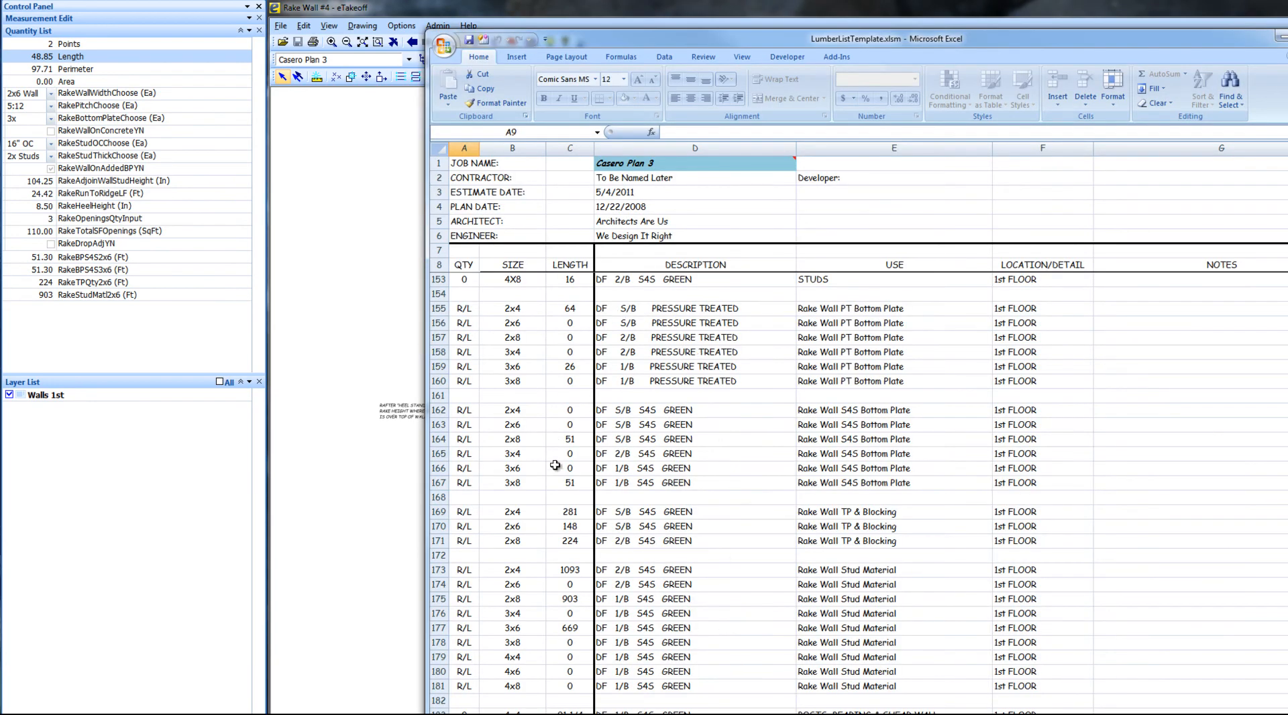
{"action": "mouse_move", "coordinate": [581, 534]}
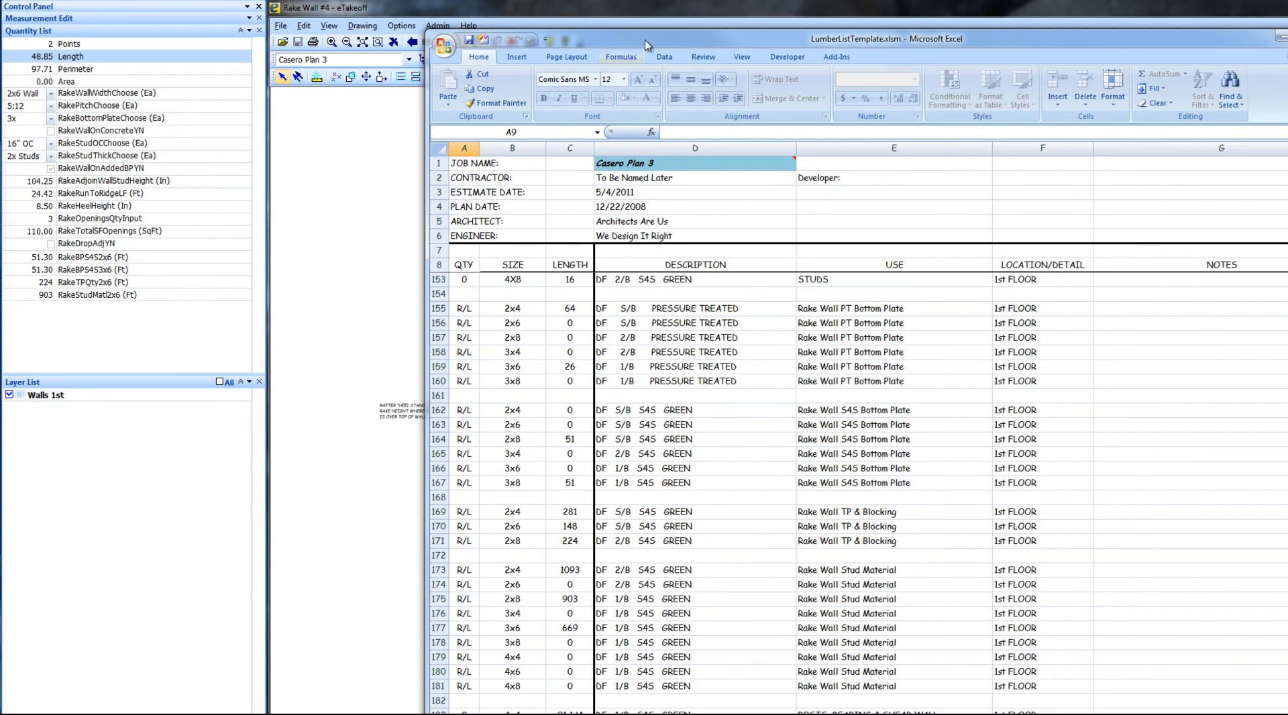
- Show the eTakeoff add-in menu from the Add-Ins ribbon with its refresh-quantities commands
{"action": "left_click", "coordinate": [835, 57]}
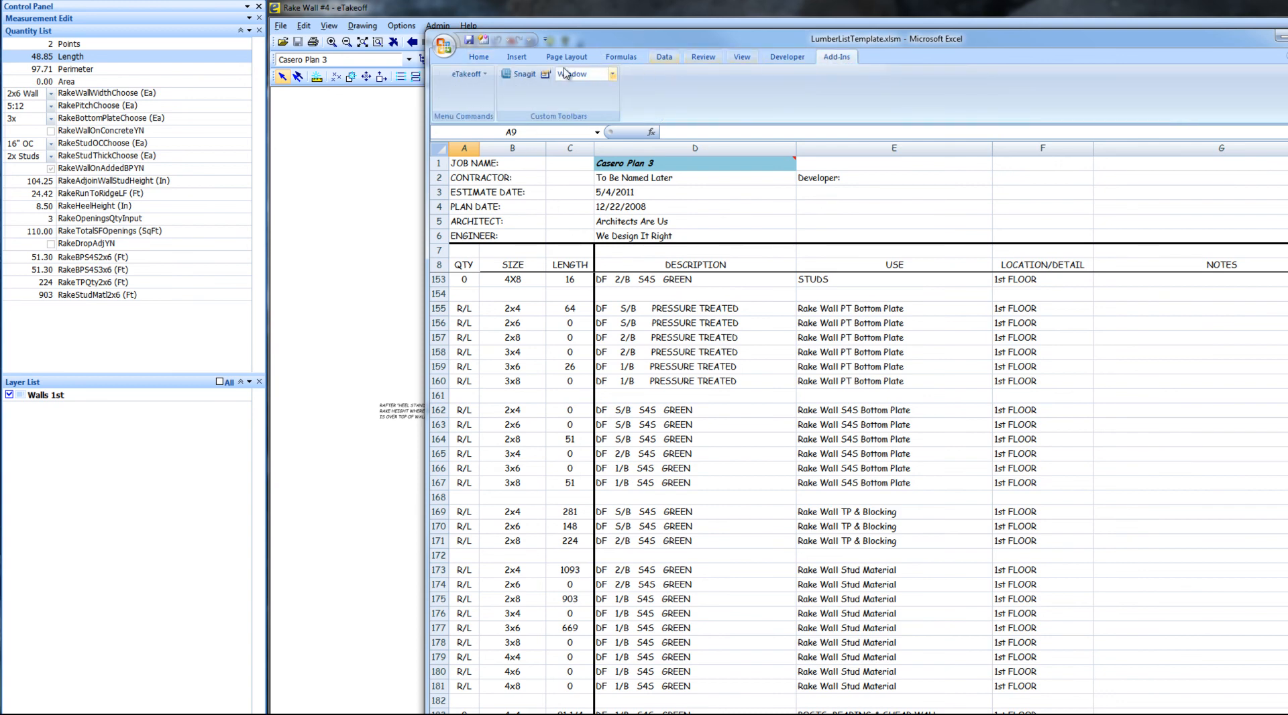
{"action": "left_click", "coordinate": [465, 74]}
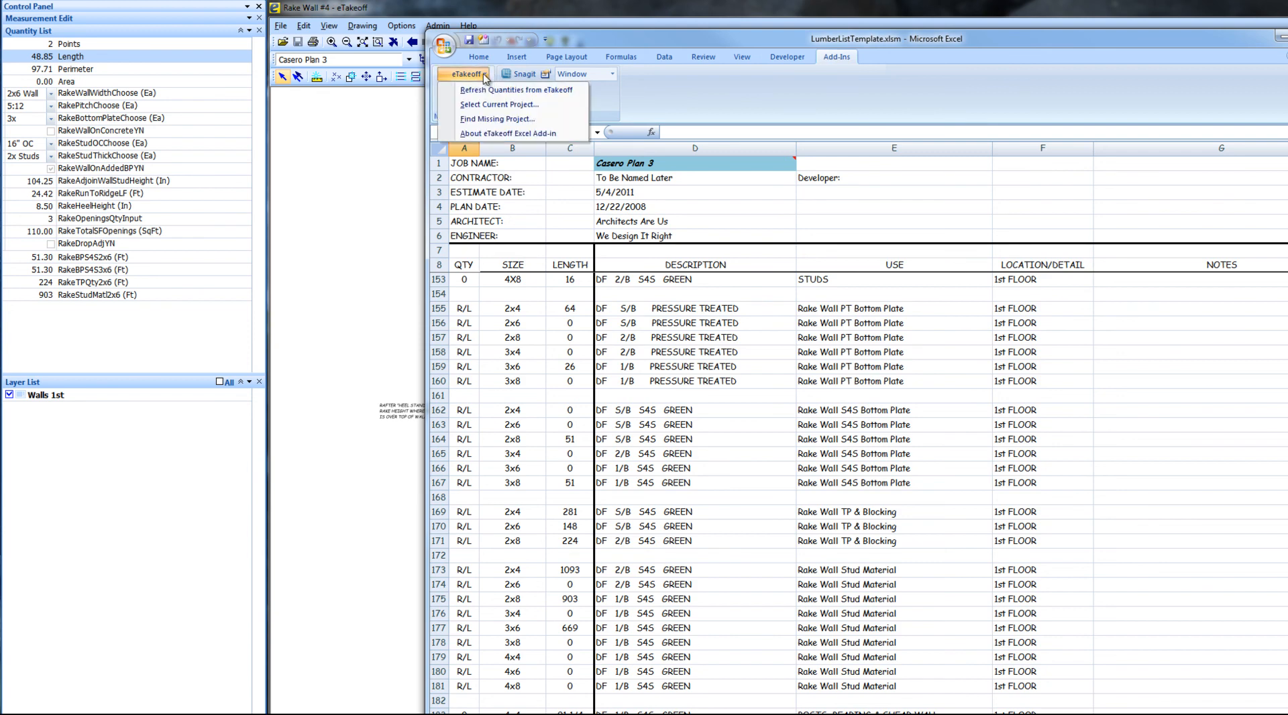